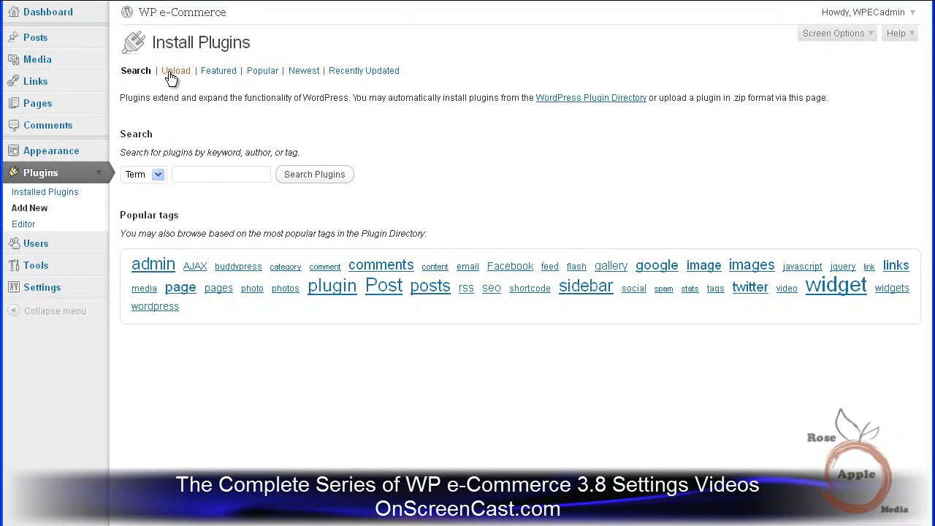
Step: Choose wp-e-commerce.3.8.zip as the plugin package to upload
{"action": "left_click", "coordinate": [175, 70]}
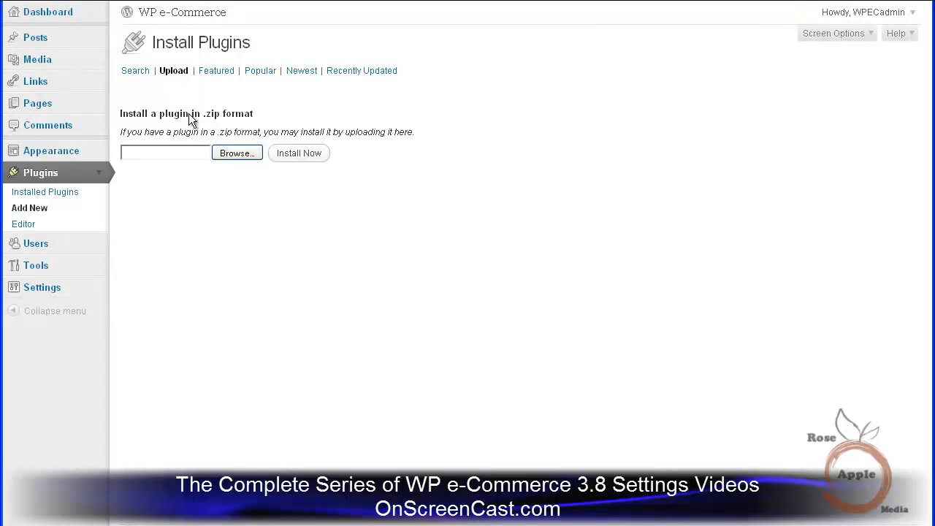
{"action": "left_click", "coordinate": [235, 153]}
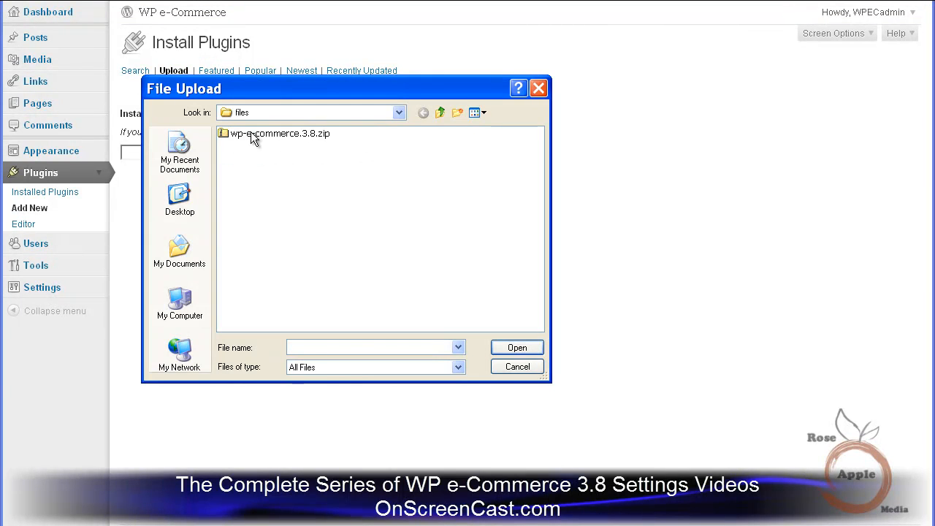
{"action": "left_click", "coordinate": [280, 133]}
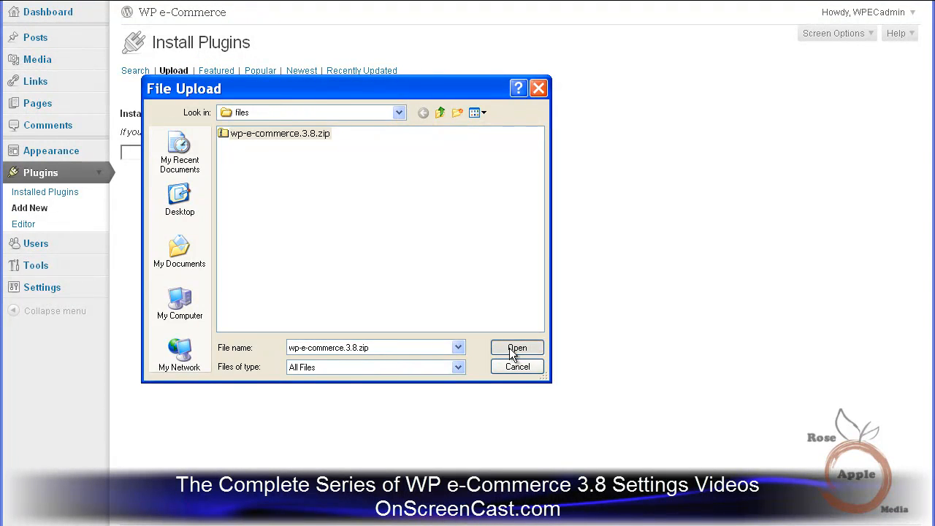
{"action": "left_click", "coordinate": [517, 348]}
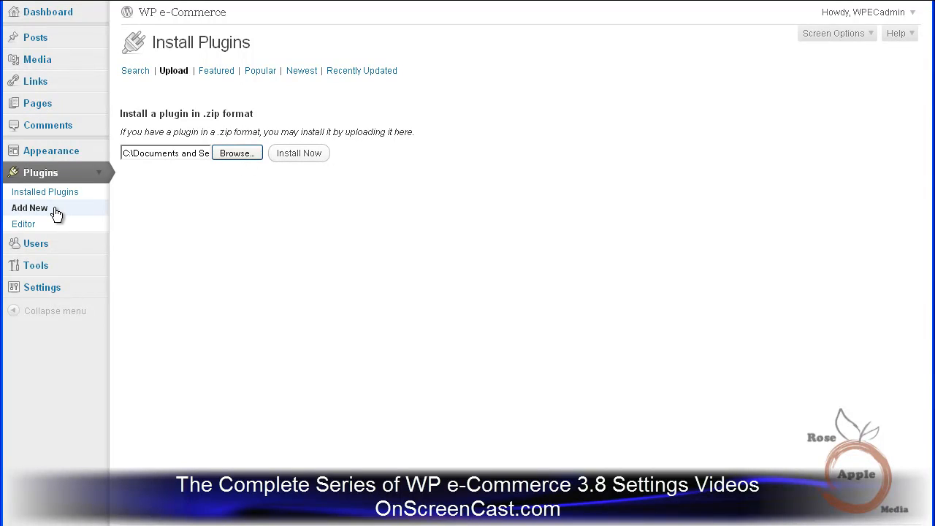
Step: Search the plugin directory for 'wp e-commerce'
{"action": "left_click", "coordinate": [134, 70]}
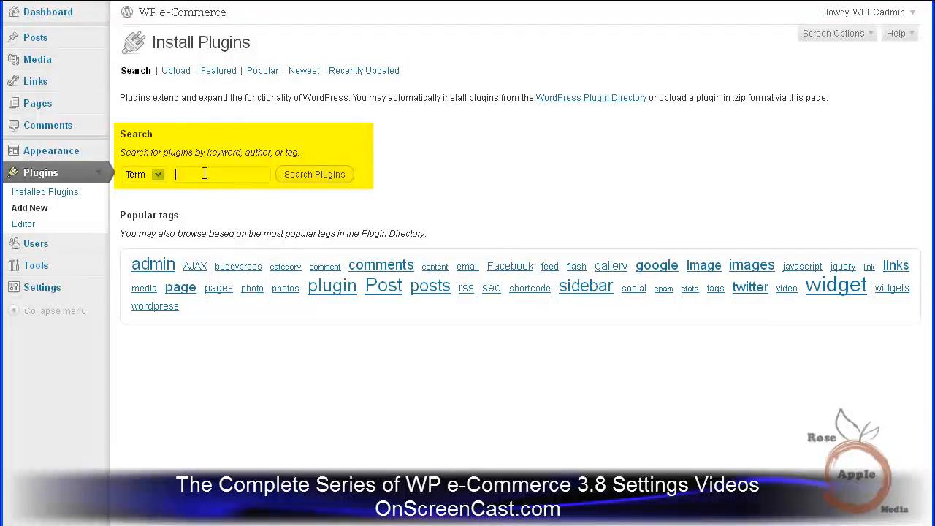
{"action": "type", "text": "wp e-commerce"}
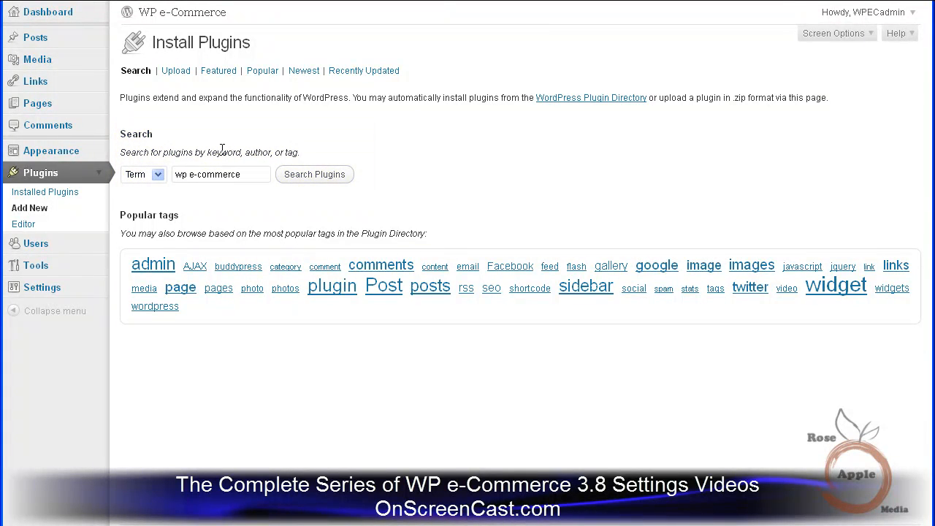
{"action": "left_click", "coordinate": [314, 174]}
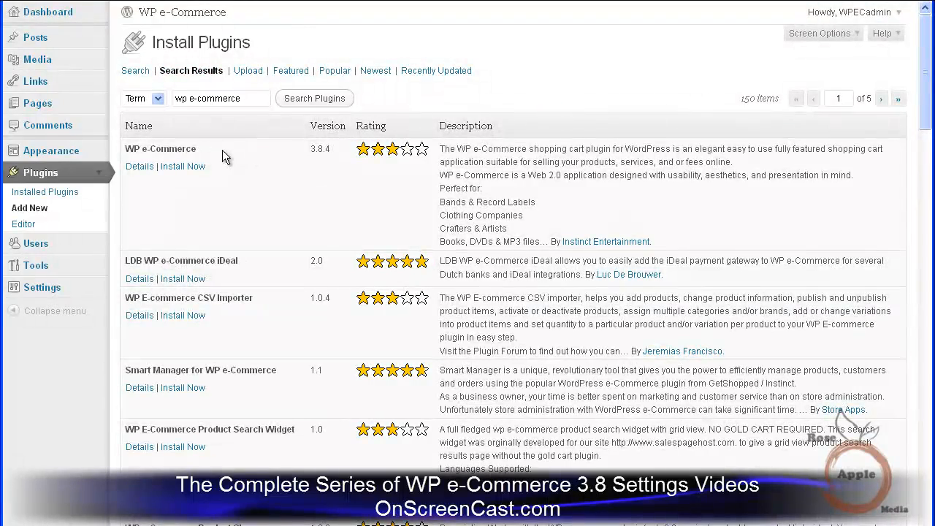
Step: Install WP e-Commerce 3.8.4 from the results and activate it
{"action": "left_click", "coordinate": [181, 166]}
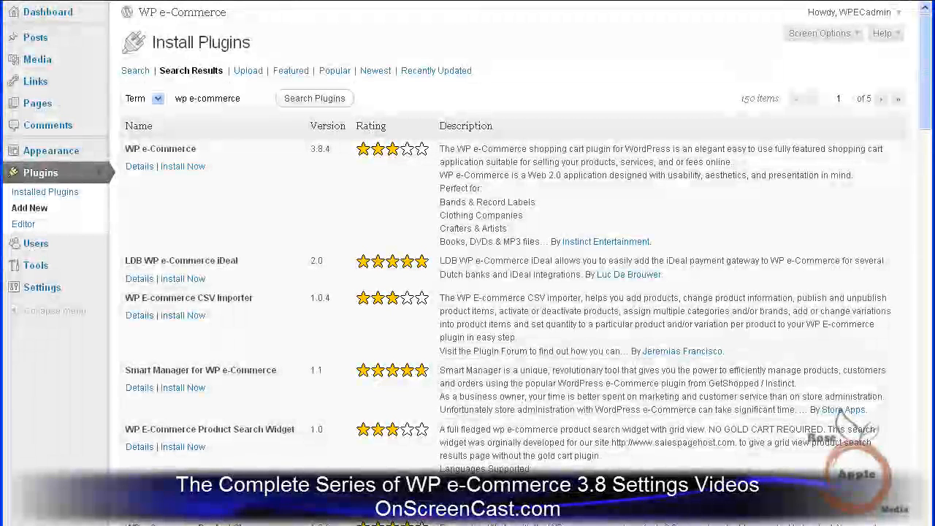
{"action": "left_click", "coordinate": [181, 166]}
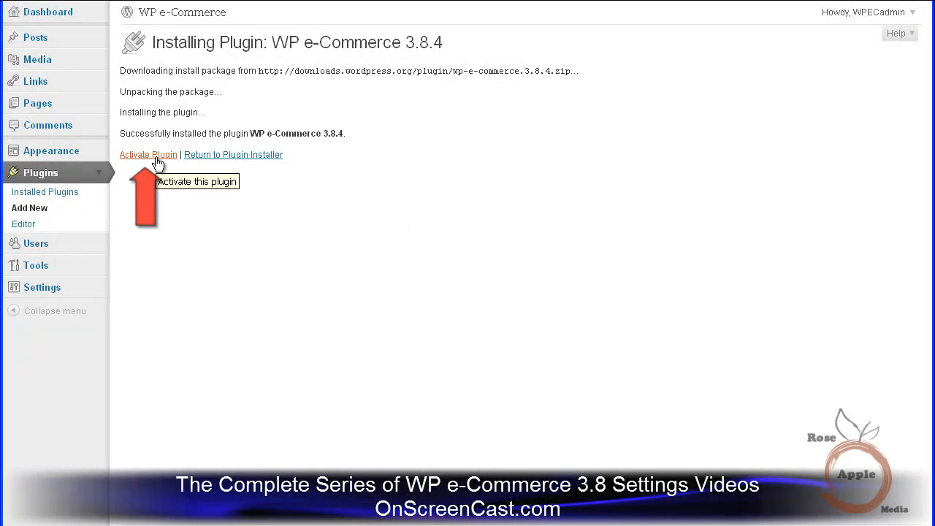
{"action": "left_click", "coordinate": [149, 154]}
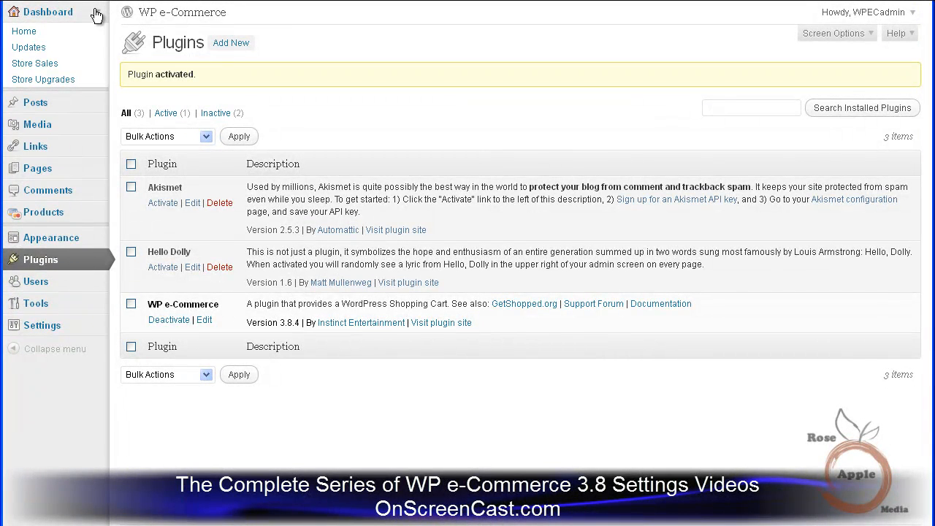
{"action": "mouse_move", "coordinate": [47, 13]}
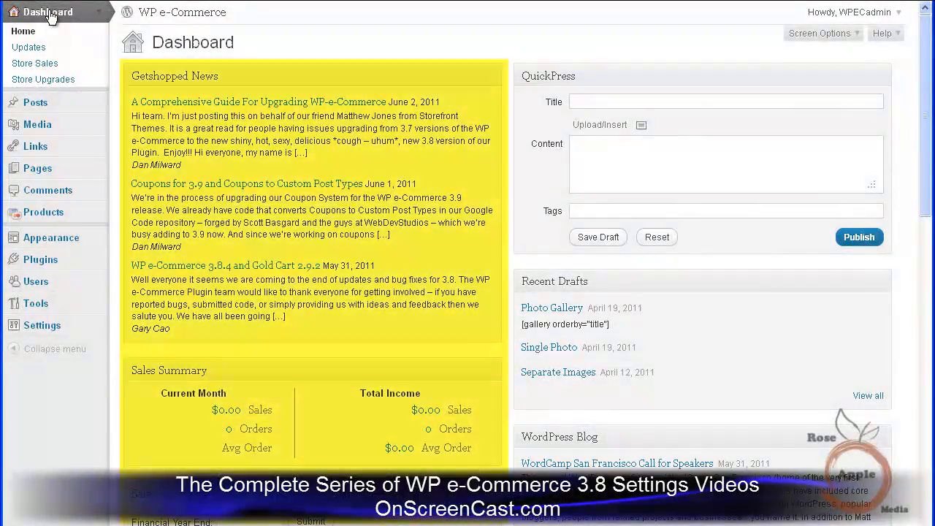
Step: Review the Dashboard's Getshopped News, Sales Summary and Sales by Quarter panels
{"action": "scroll", "scroll_direction": "down", "scroll_amount": 3}
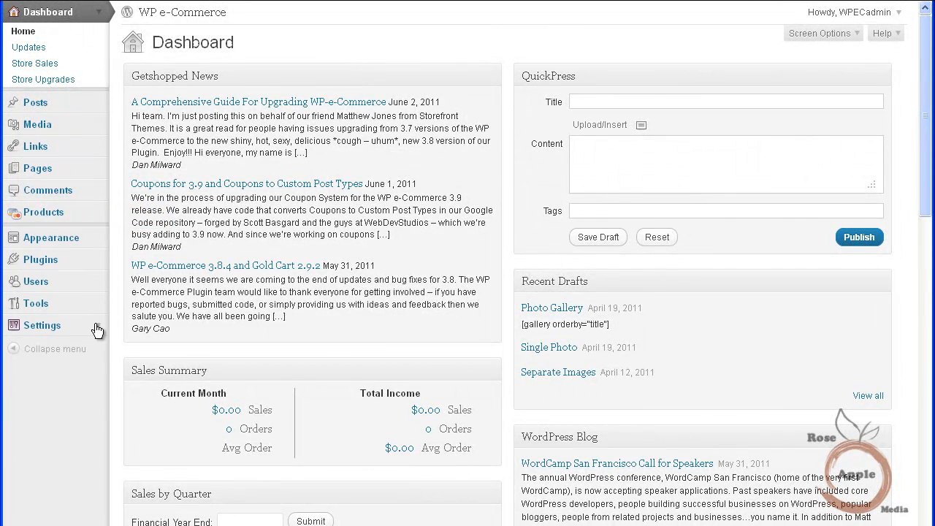
{"action": "left_click", "coordinate": [41, 324]}
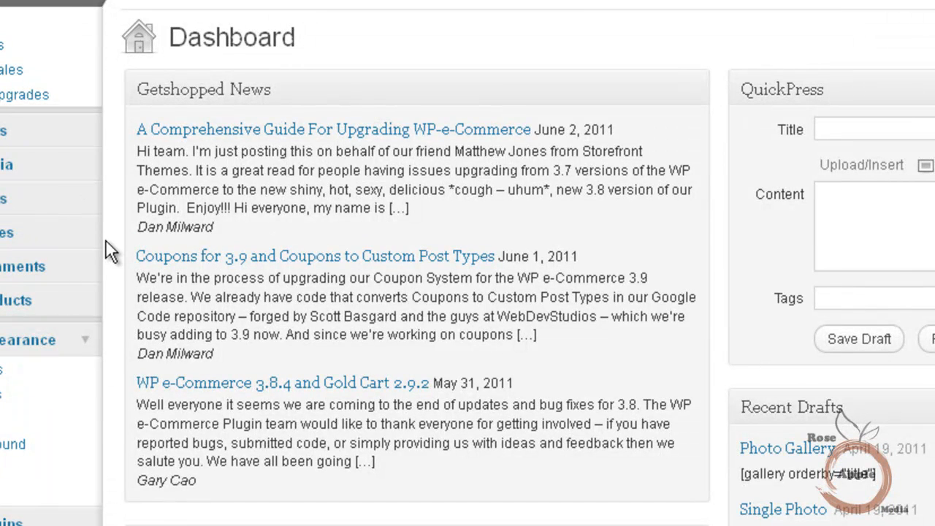
{"action": "scroll", "scroll_direction": "down", "scroll_amount": 3}
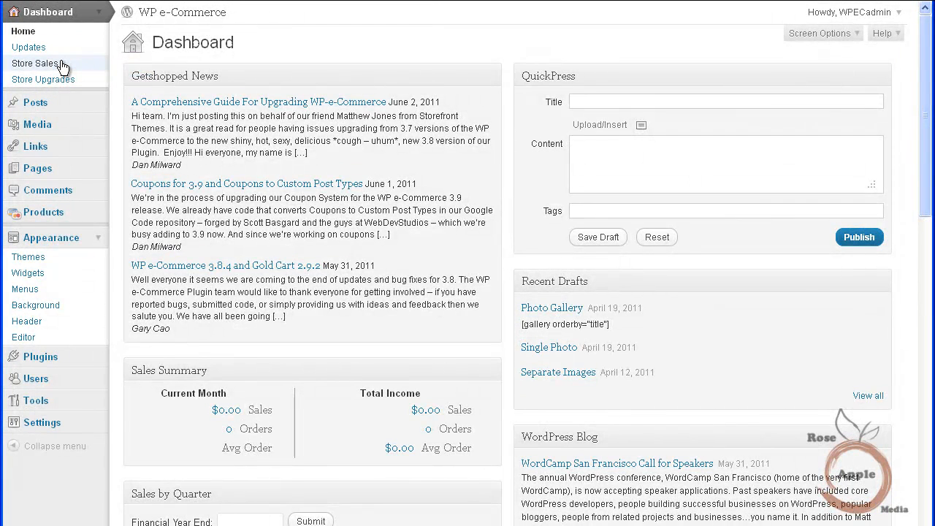
Step: View Store Sales, then the Store Upgrades page with API Key Reset and add-ons
{"action": "left_click", "coordinate": [35, 63]}
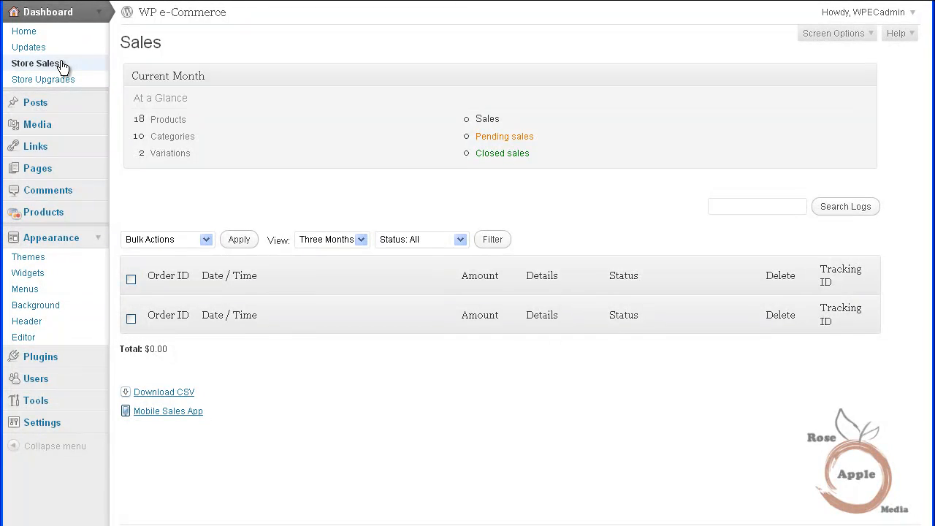
{"action": "mouse_move", "coordinate": [85, 80]}
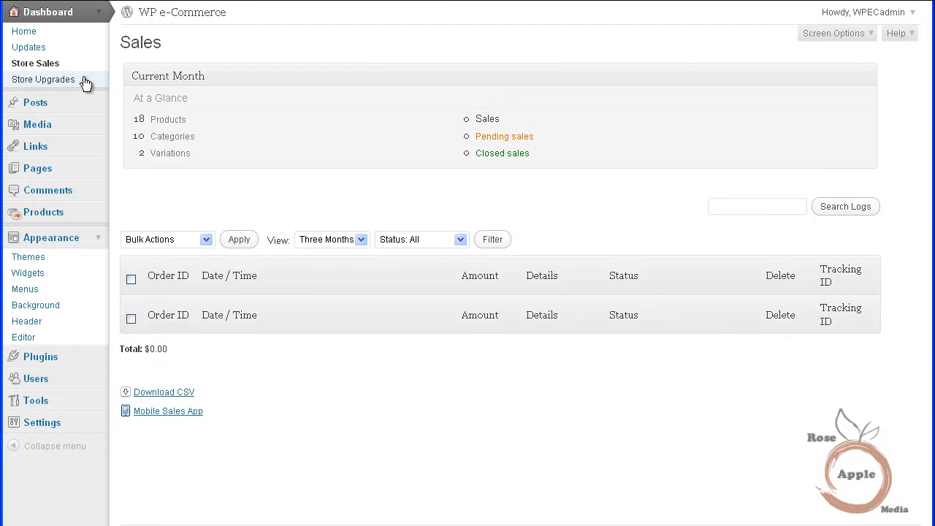
{"action": "left_click", "coordinate": [44, 79]}
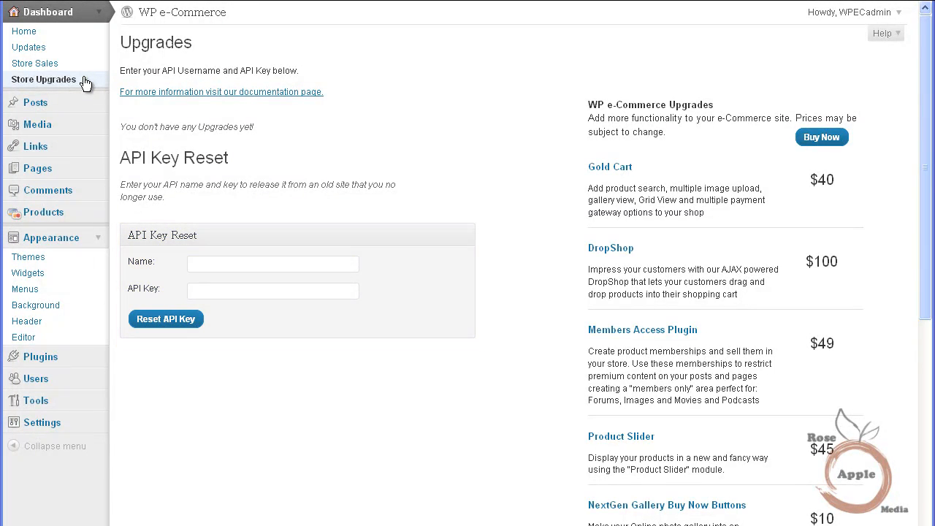
{"action": "mouse_move", "coordinate": [114, 15]}
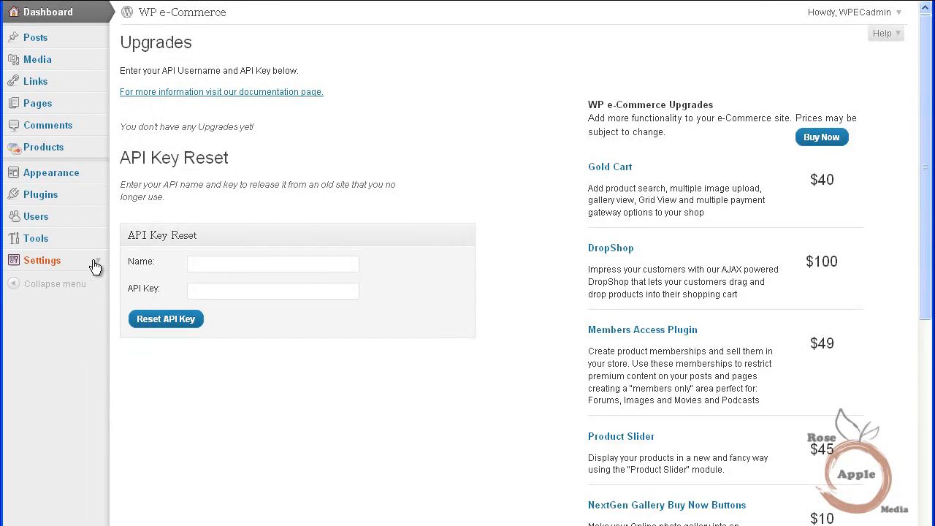
Step: Reach Store Settings on the General tab with base country, markets and currency
{"action": "left_click", "coordinate": [23, 391]}
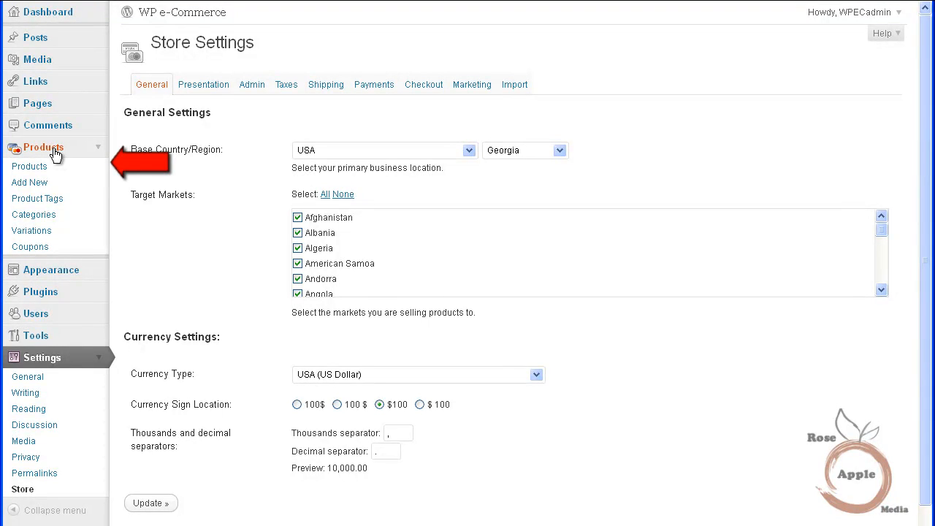
Step: View the store's product list, then the Widgets page with the Shopping Cart widget placed
{"action": "left_click", "coordinate": [30, 167]}
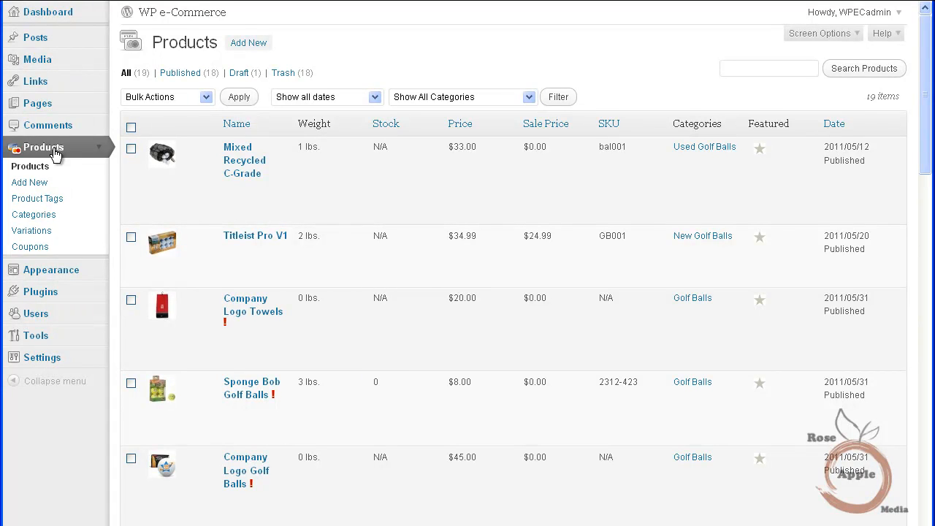
{"action": "mouse_move", "coordinate": [97, 273]}
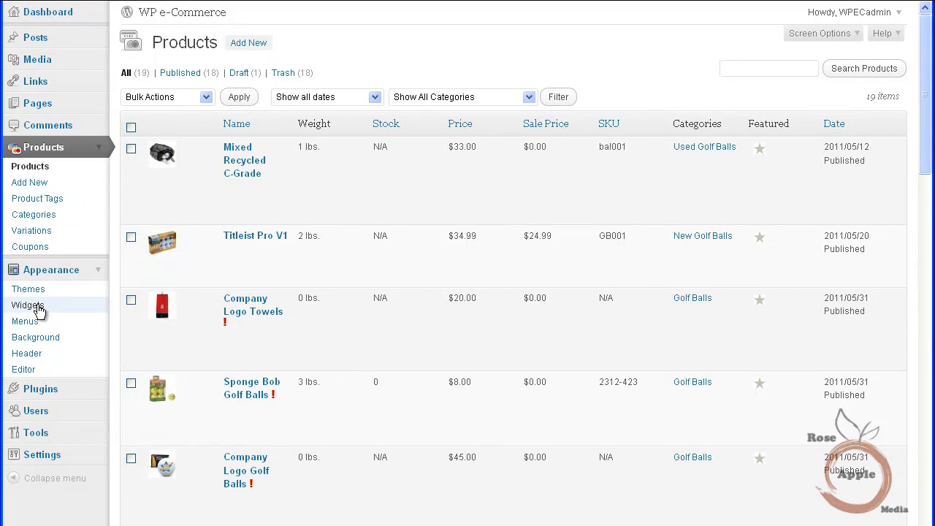
{"action": "left_click", "coordinate": [28, 305]}
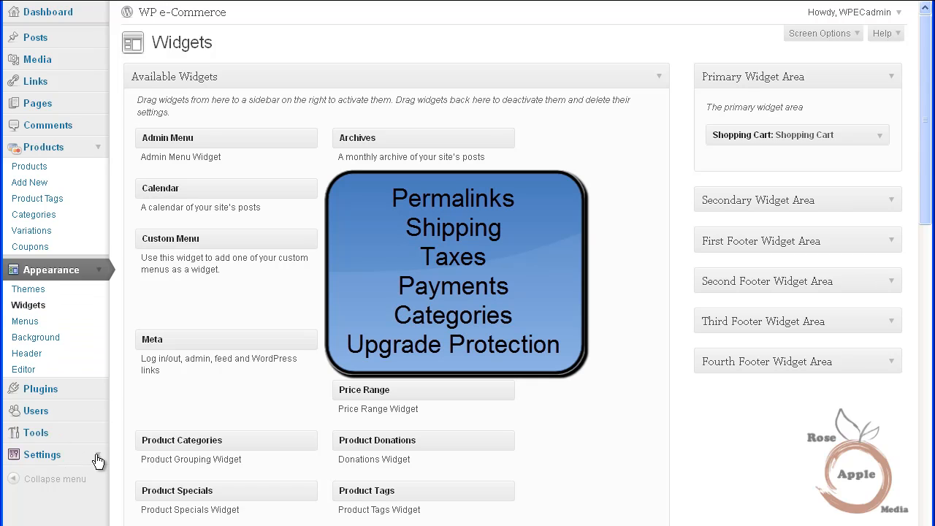
Step: Reach Permalink Settings showing the Default URL structure selected
{"action": "left_click", "coordinate": [41, 454]}
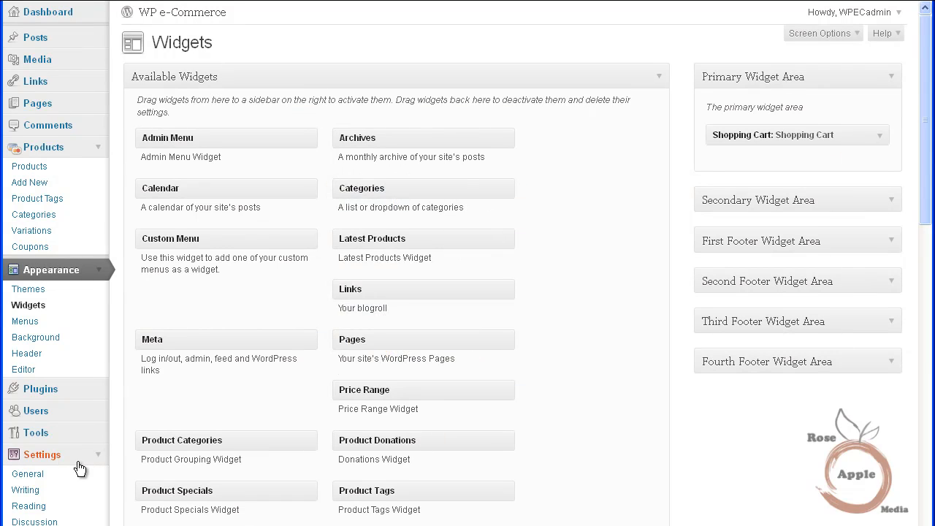
{"action": "scroll", "scroll_direction": "down", "scroll_amount": 3}
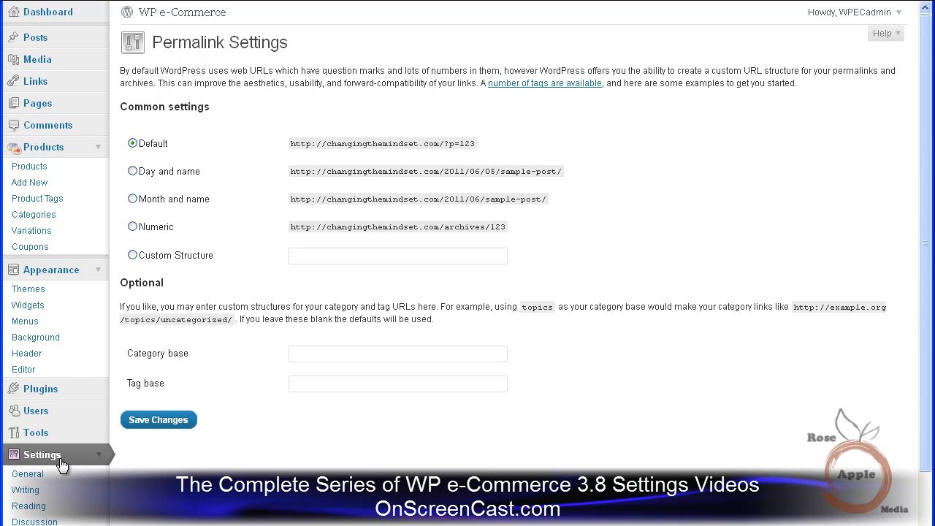
Step: Review the Shipping tab: shipping enabled, Atlanta 30303 base, Weight Rate module on
{"action": "scroll", "scroll_direction": "down", "scroll_amount": 3}
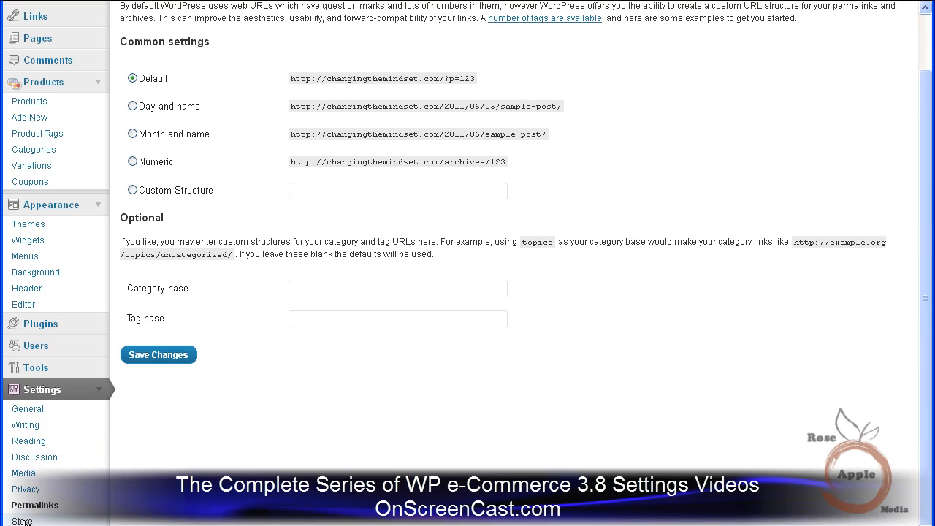
{"action": "mouse_move", "coordinate": [334, 373]}
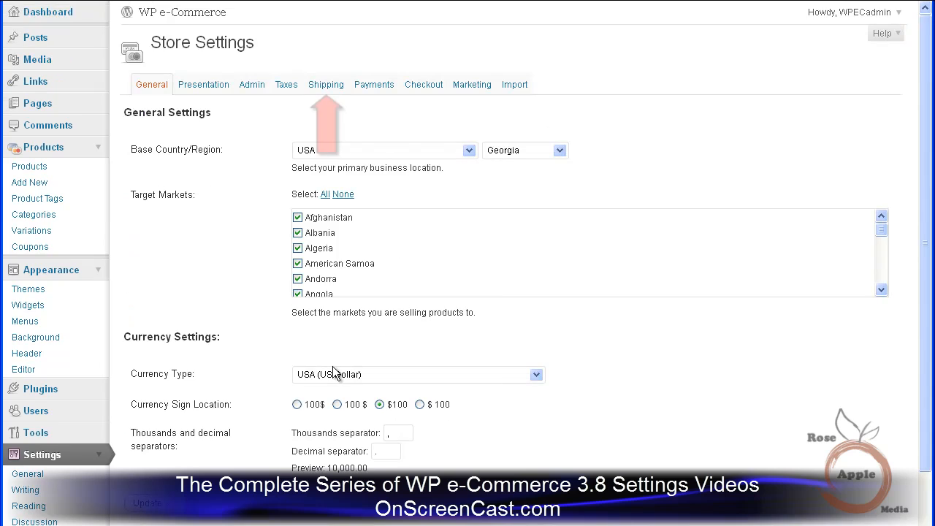
{"action": "mouse_move", "coordinate": [325, 87]}
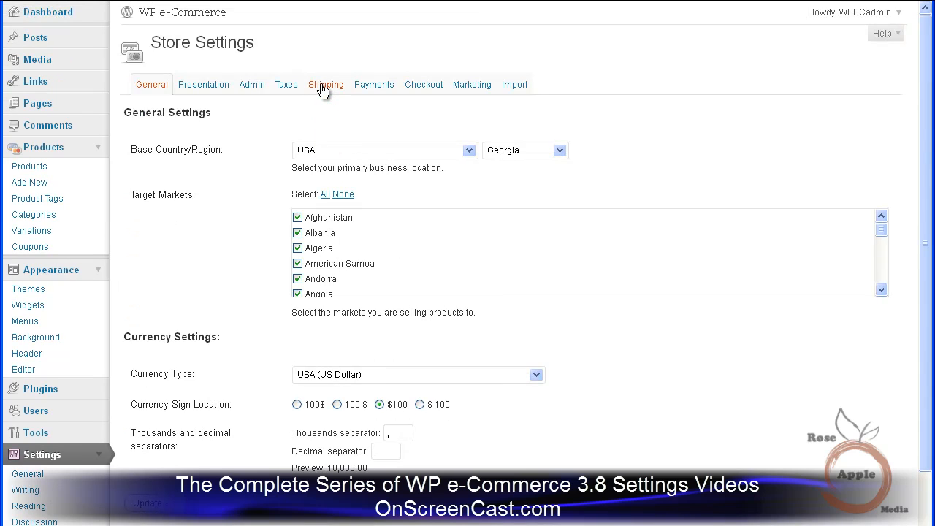
{"action": "left_click", "coordinate": [325, 84]}
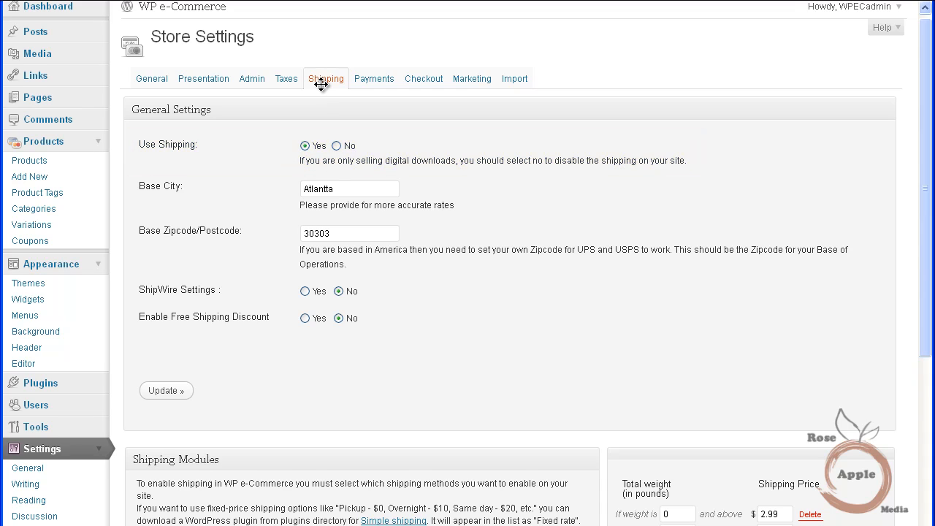
{"action": "scroll", "scroll_direction": "down", "scroll_amount": 3}
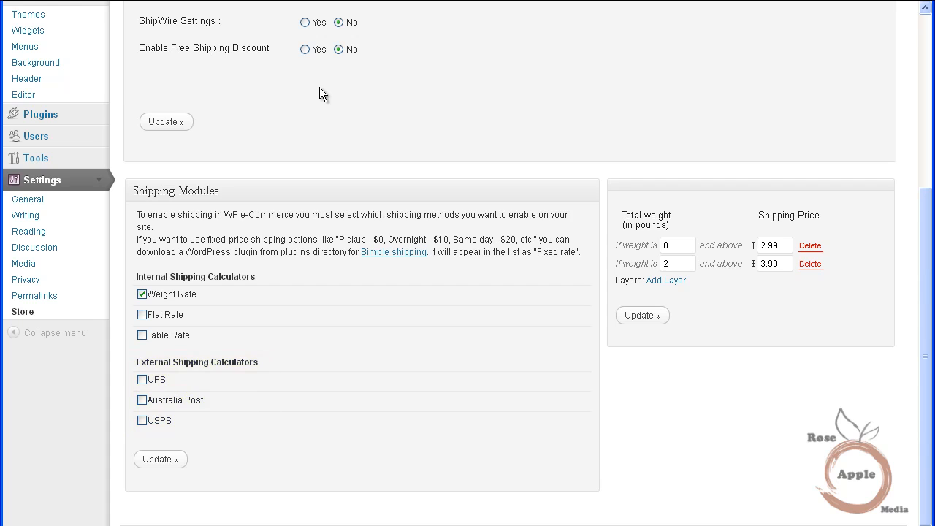
{"action": "scroll", "scroll_direction": "down", "scroll_amount": 3}
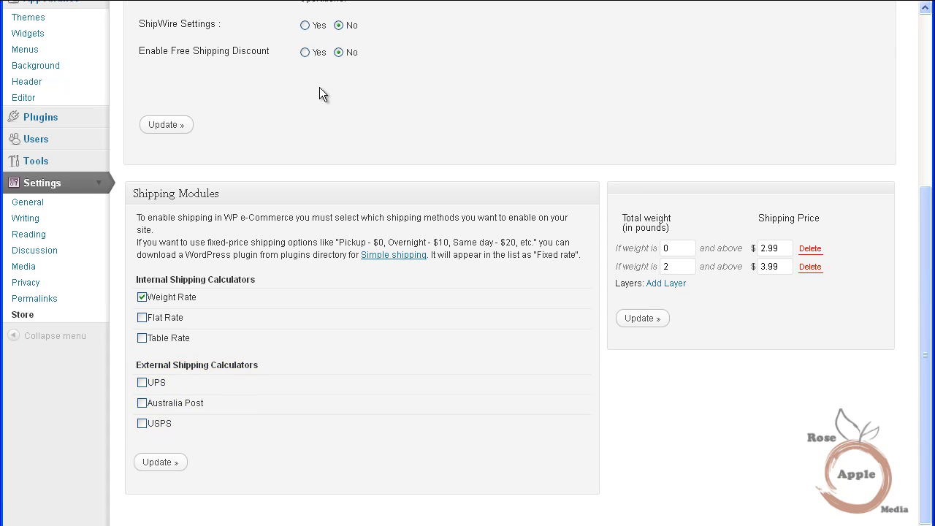
{"action": "scroll", "scroll_direction": "up", "scroll_amount": 3}
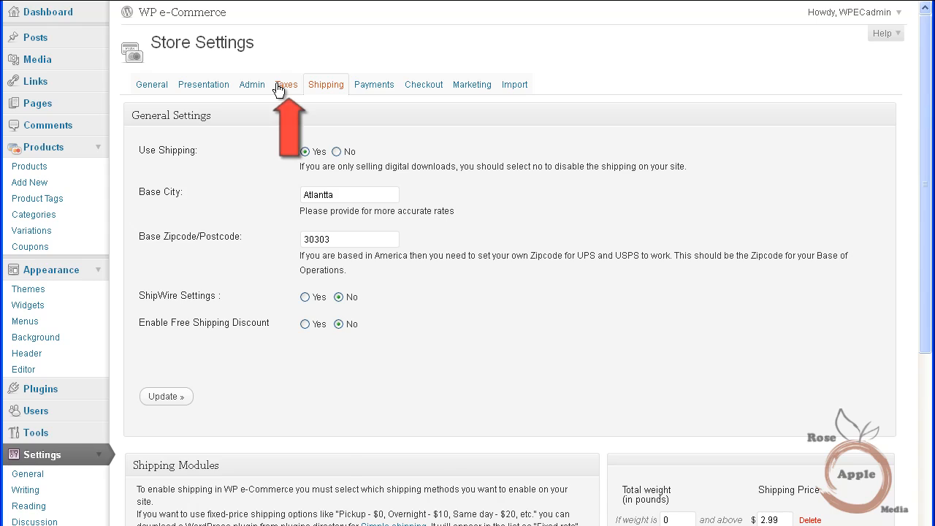
Step: Review the Taxes tab: tax on, tax-exclusive pricing, 6% rates for Georgia and Anguilla
{"action": "left_click", "coordinate": [286, 83]}
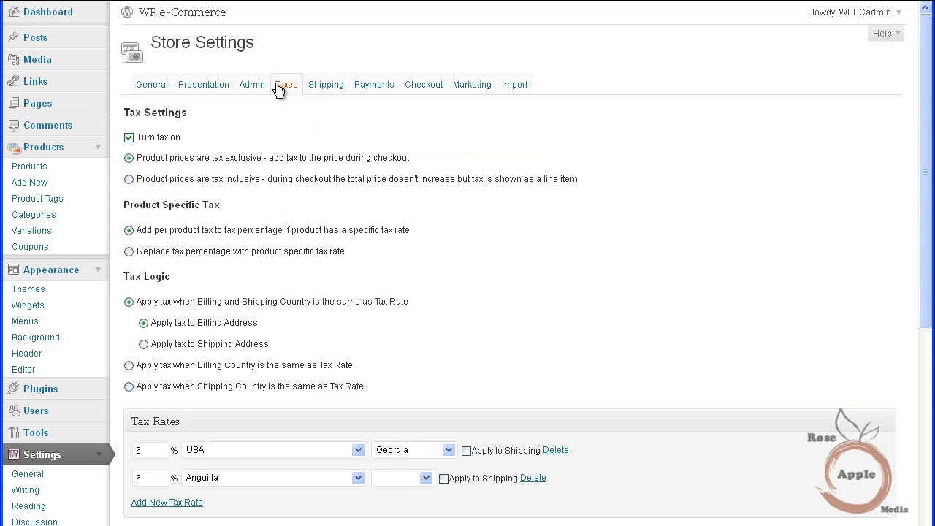
{"action": "mouse_move", "coordinate": [285, 111]}
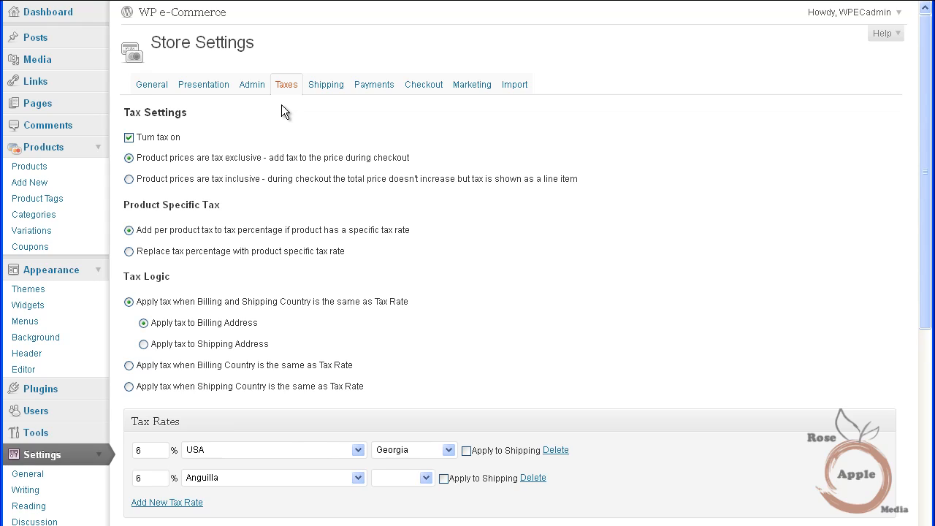
{"action": "mouse_move", "coordinate": [306, 105]}
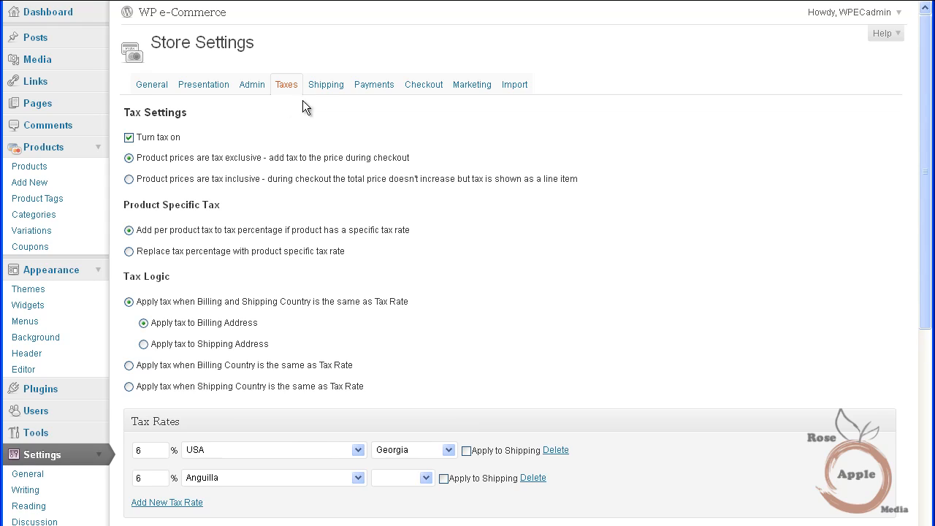
{"action": "mouse_move", "coordinate": [374, 83]}
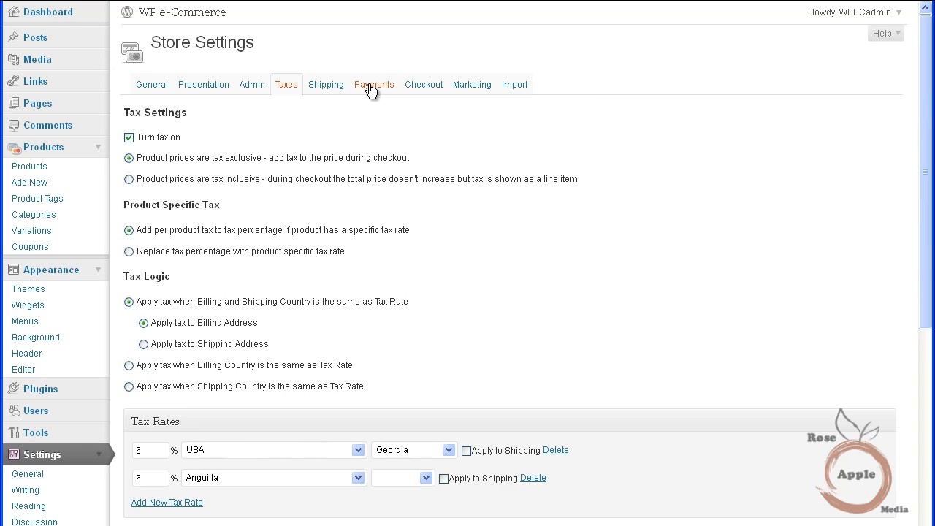
Step: Review the Payments tab, where only Test Gateway is enabled
{"action": "left_click", "coordinate": [374, 83]}
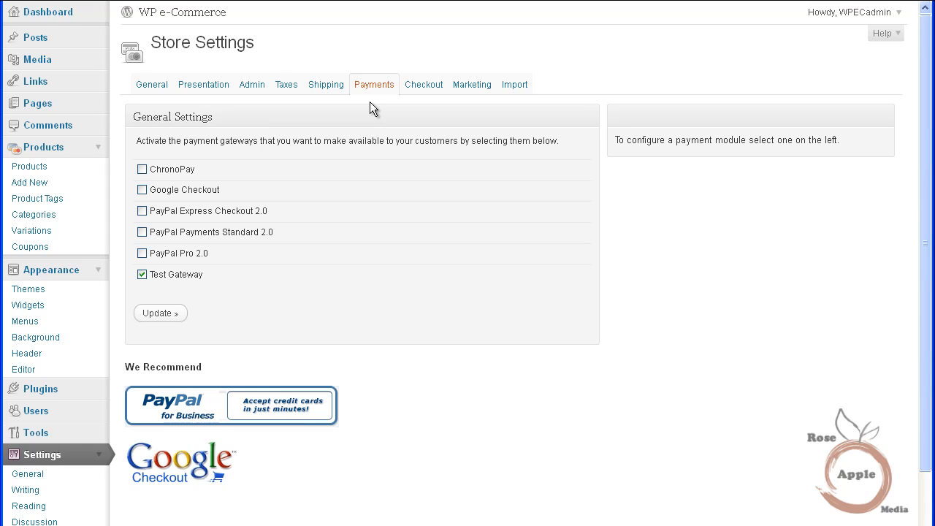
{"action": "mouse_move", "coordinate": [229, 133]}
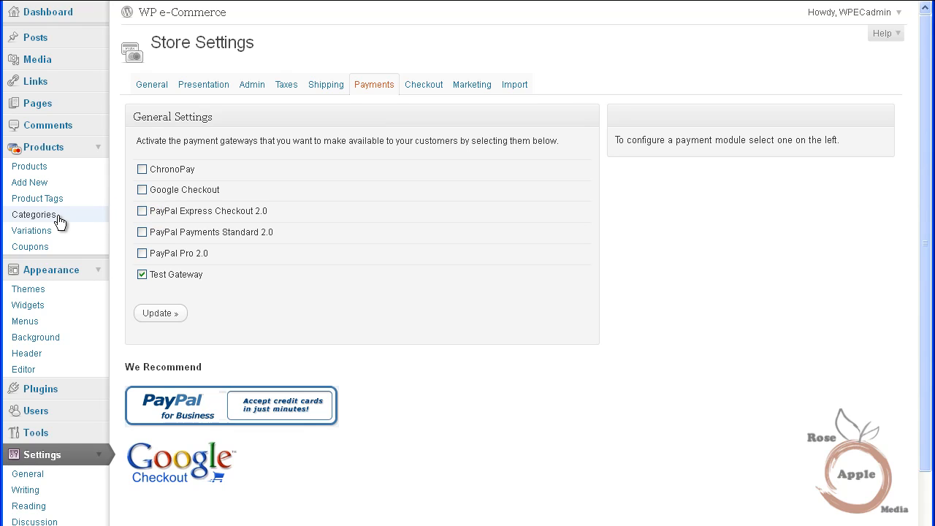
Step: View the product Categories list, then switch Store Settings to the Presentation tab for button and product display options
{"action": "left_click", "coordinate": [35, 213]}
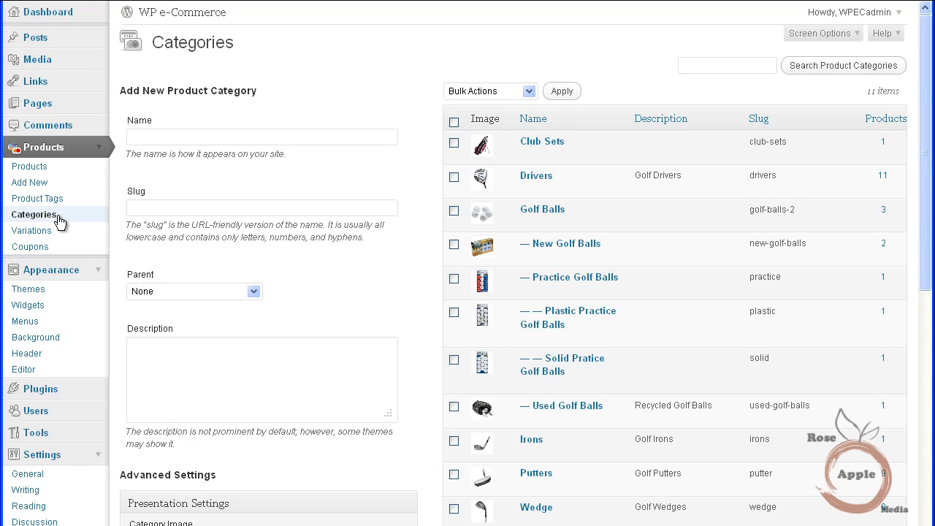
{"action": "scroll", "scroll_direction": "down", "scroll_amount": 3}
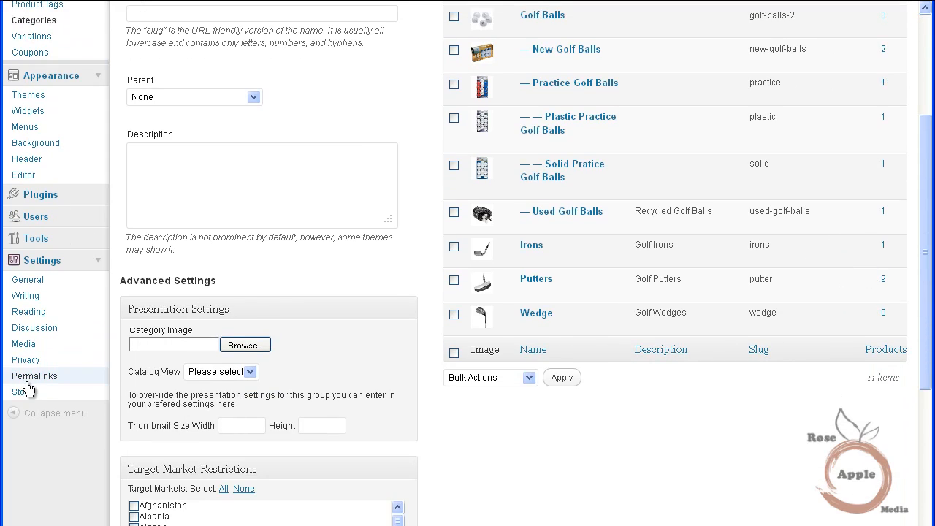
{"action": "mouse_move", "coordinate": [297, 202]}
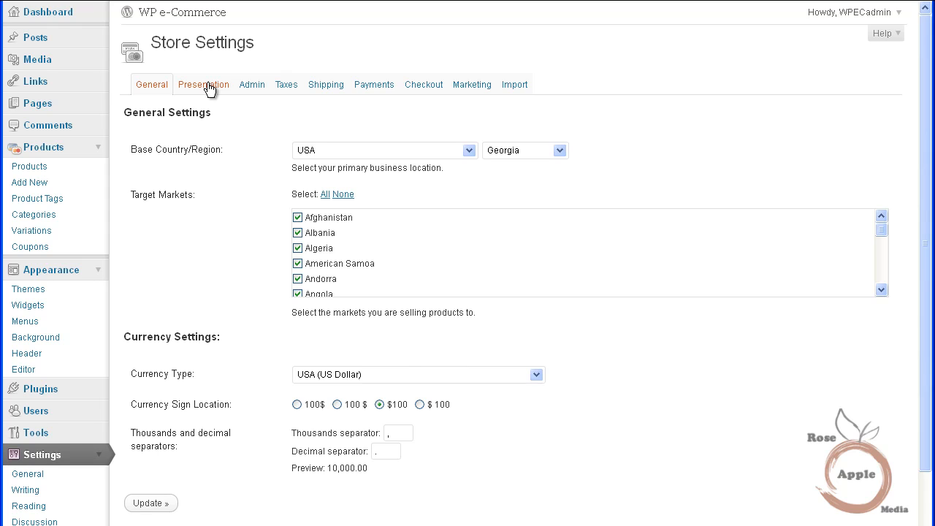
{"action": "left_click", "coordinate": [203, 83]}
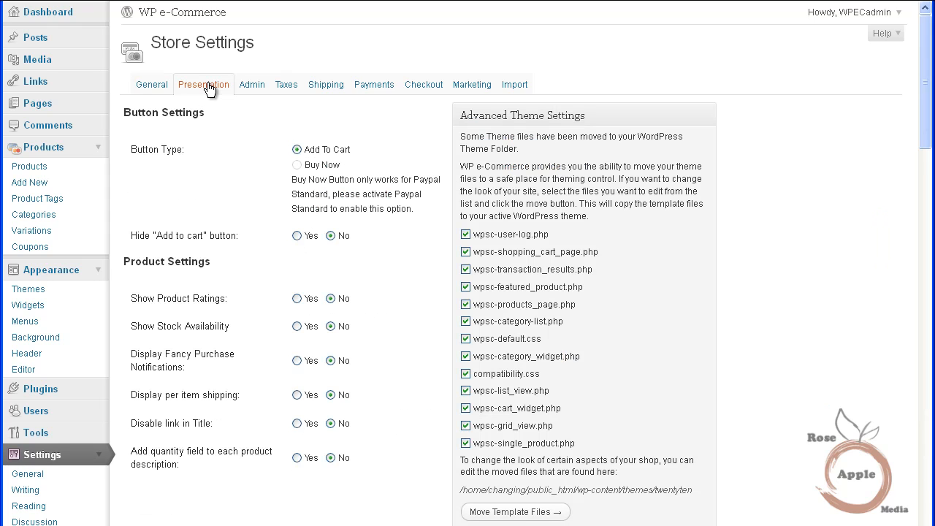